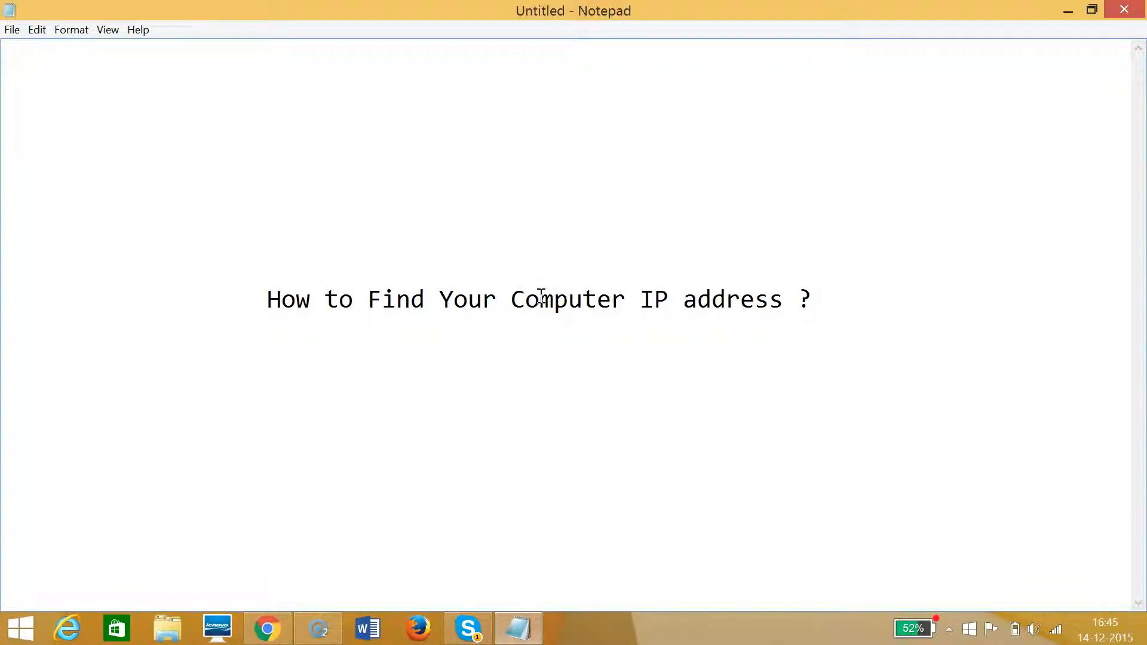
pyautogui.moveTo(674, 308)
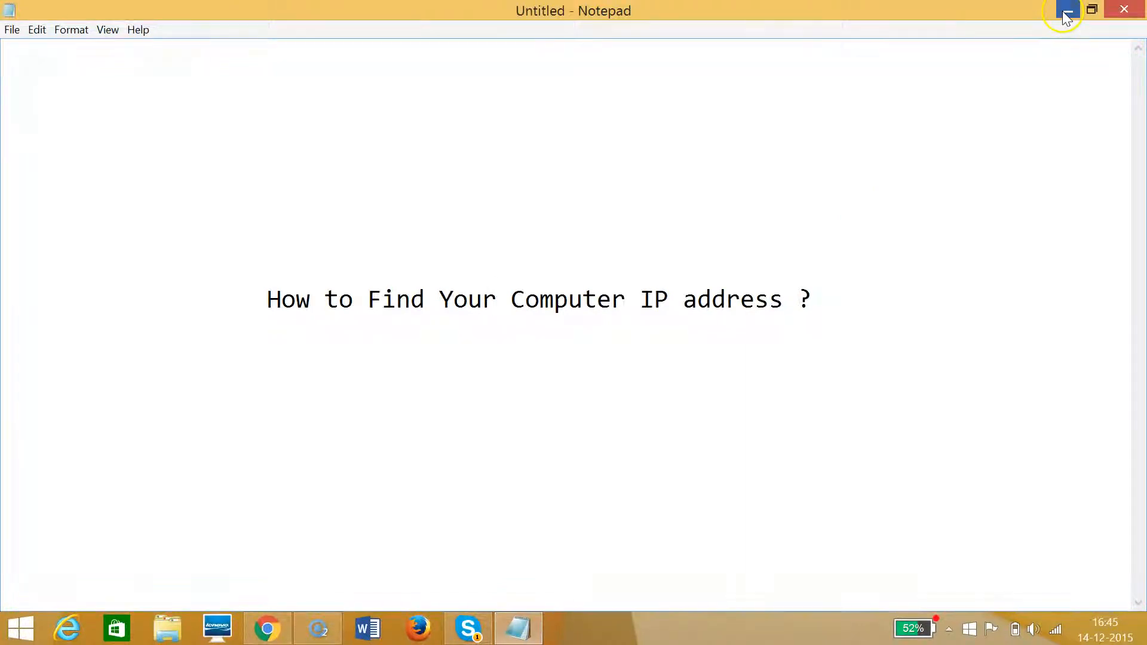
# - Search 'cmd' from the desktop and launch Command Prompt with Run as administrator
pyautogui.click(1064, 10)
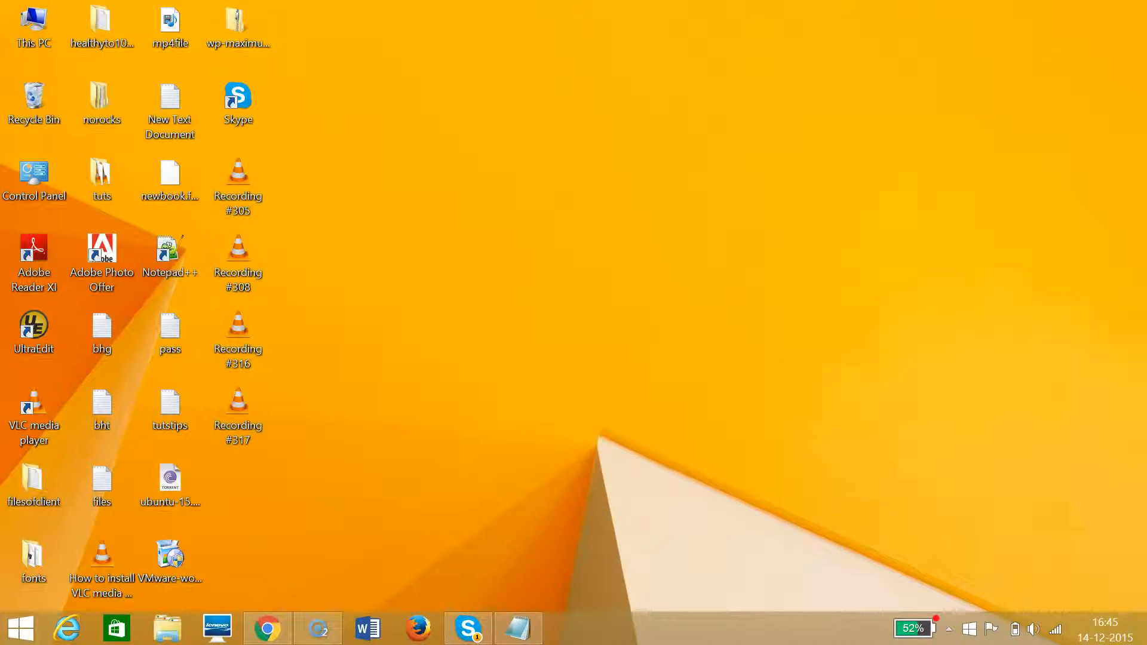
pyautogui.moveTo(1141, 59)
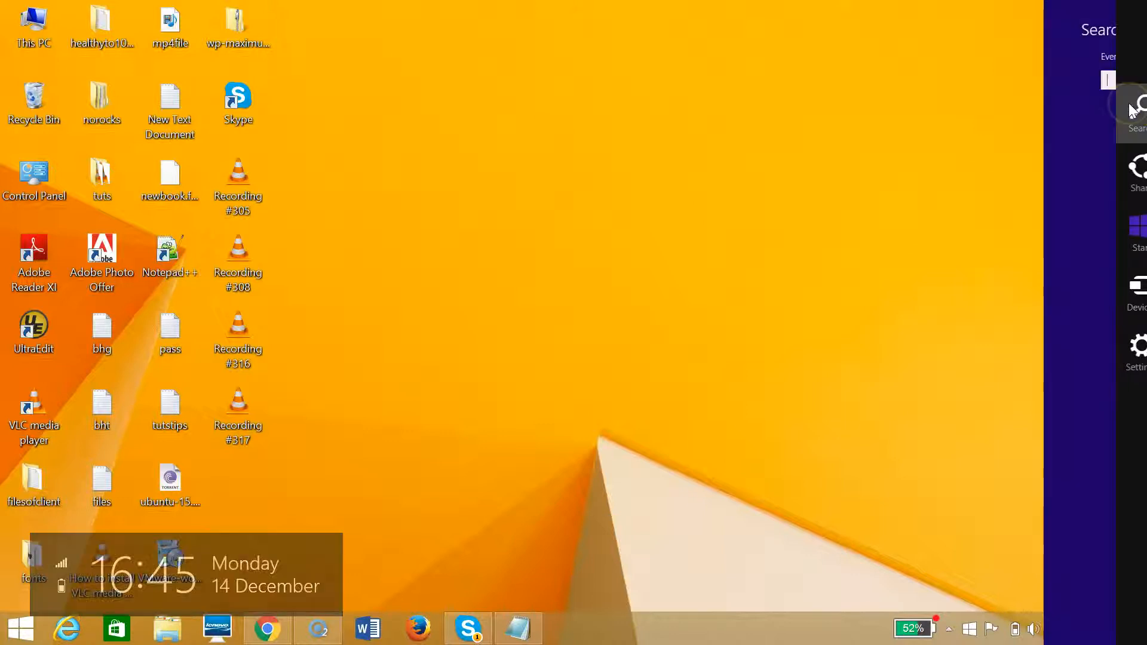
pyautogui.write('c')
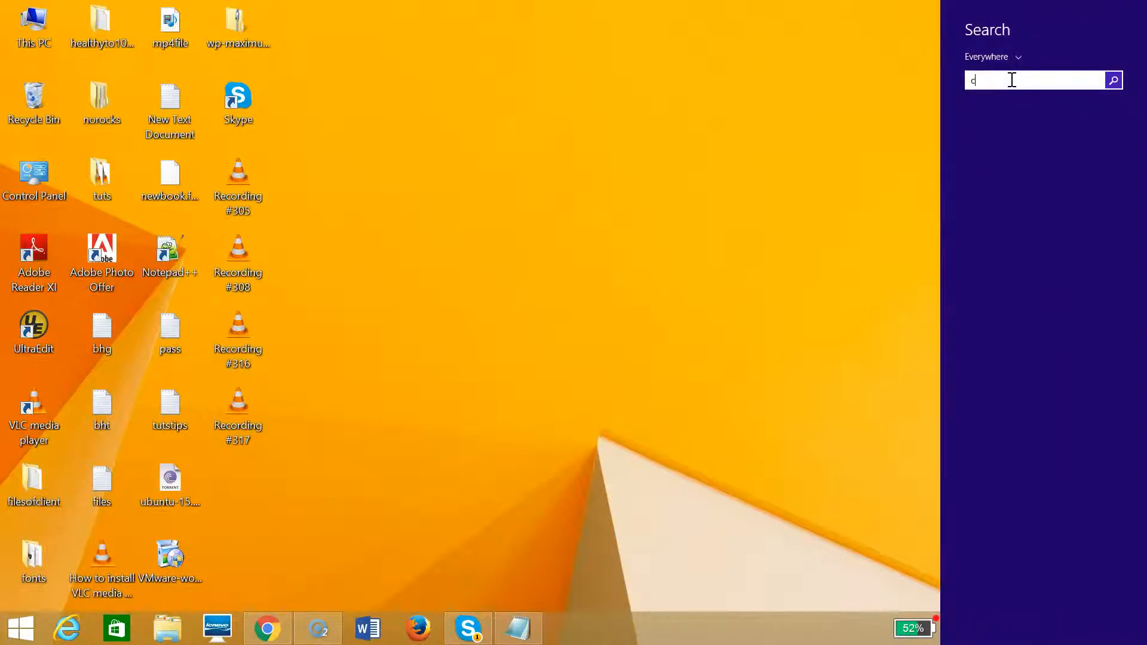
pyautogui.write('md')
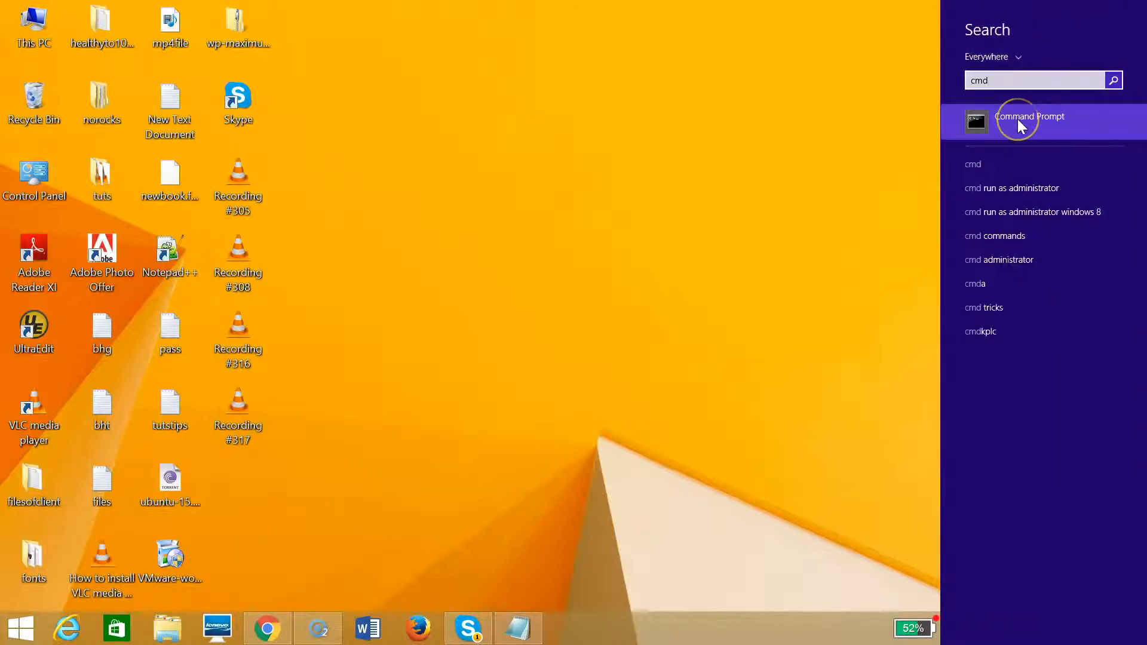
pyautogui.rightClick(1029, 121)
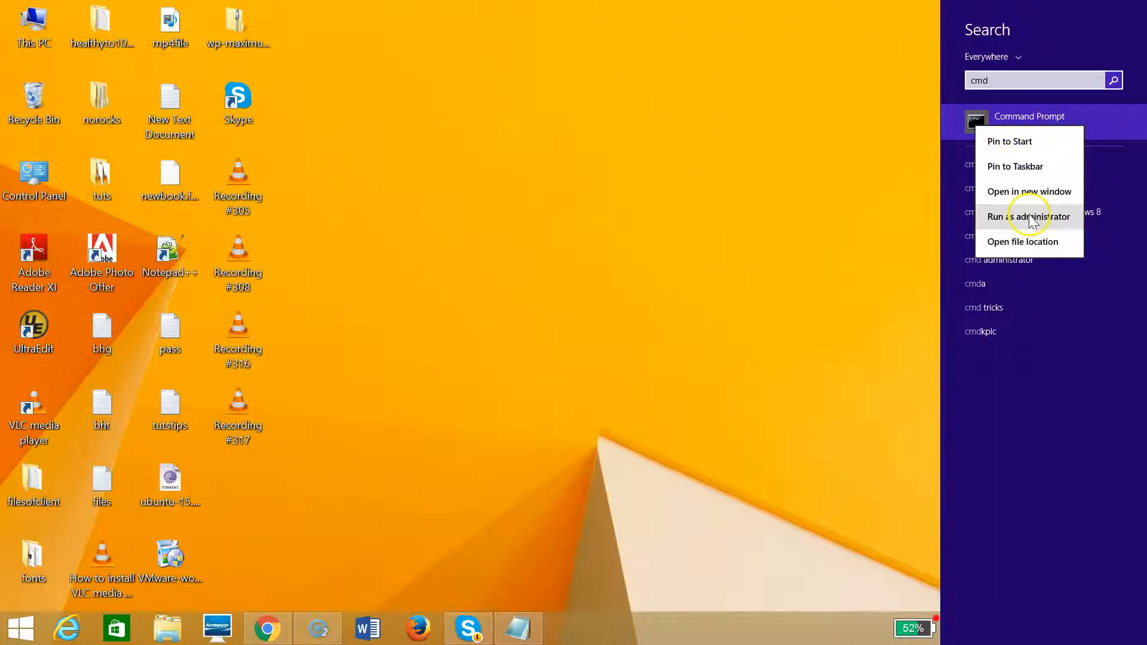
pyautogui.moveTo(1046, 222)
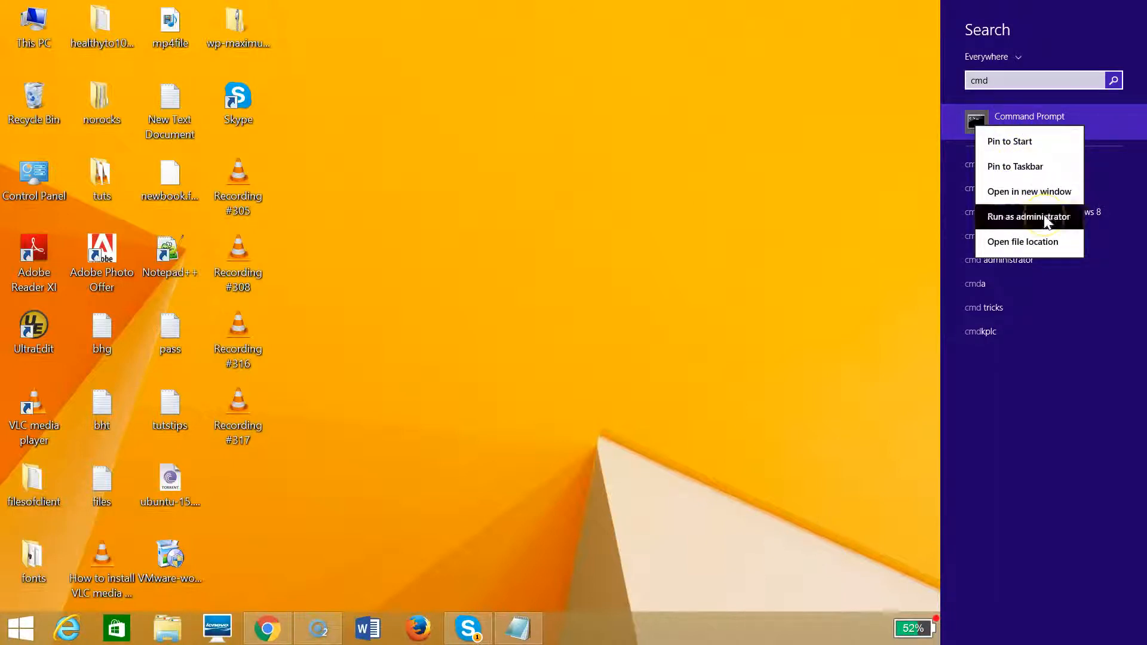
pyautogui.click(1028, 216)
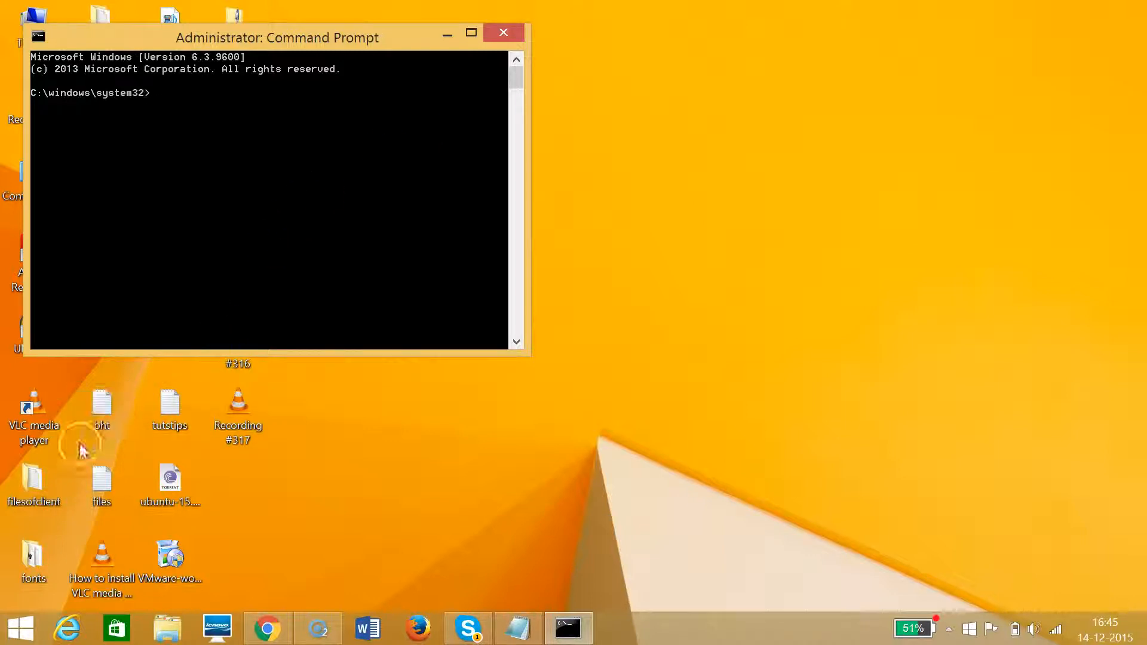
pyautogui.moveTo(19, 627)
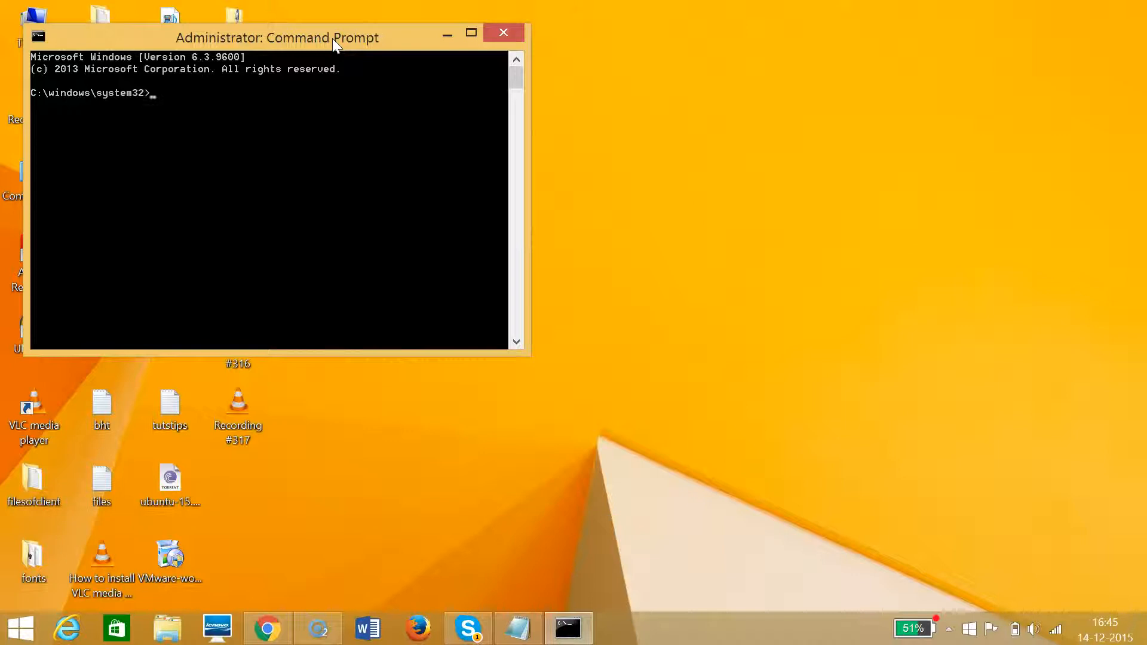
# - Drag the administrator console window slightly right and down by its title bar
pyautogui.moveTo(276, 37); pyautogui.dragTo(352, 56)
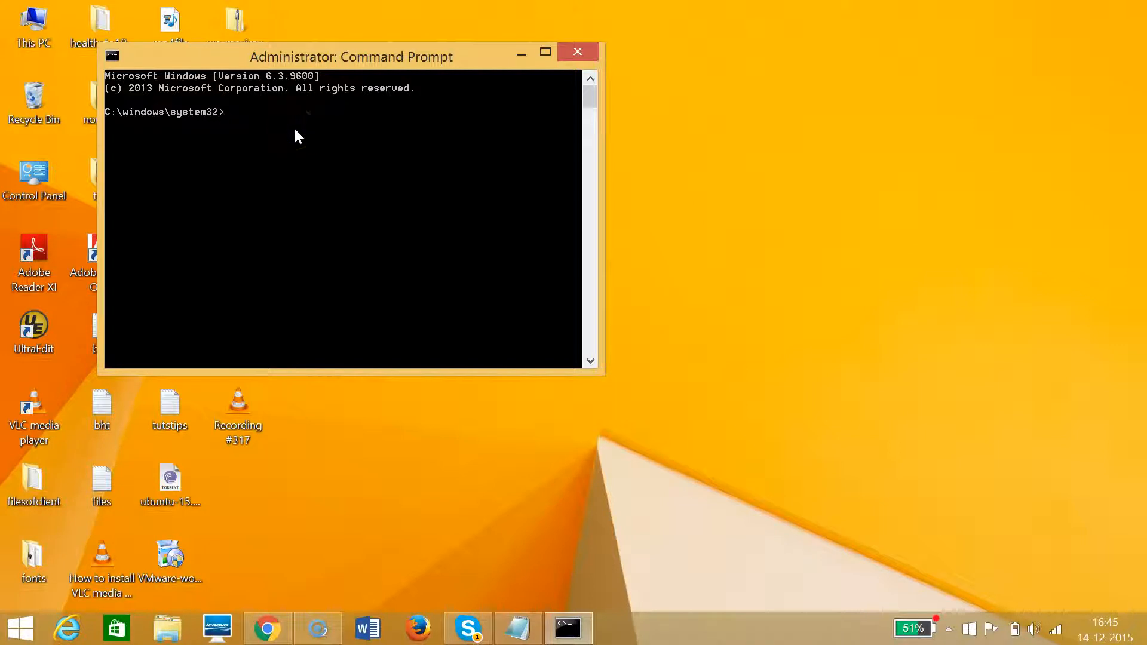
# - Run ipconfig to show the Wi-Fi IPv4 address 192.168.1.5, then minimize the console
pyautogui.write('ipcon')
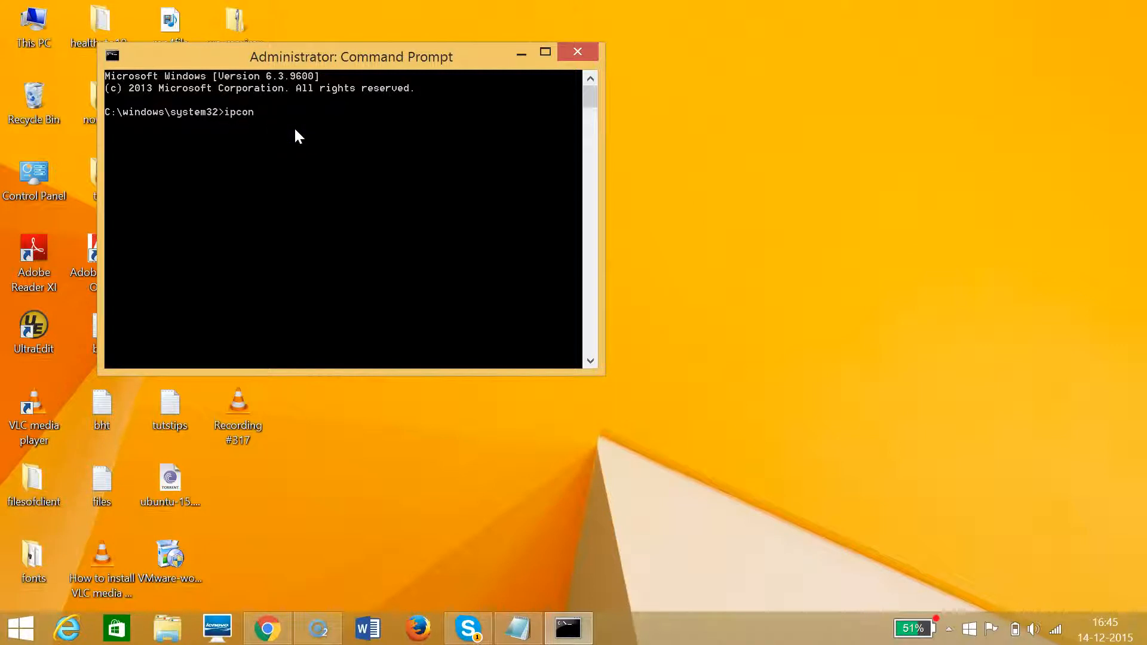
pyautogui.write('fig')
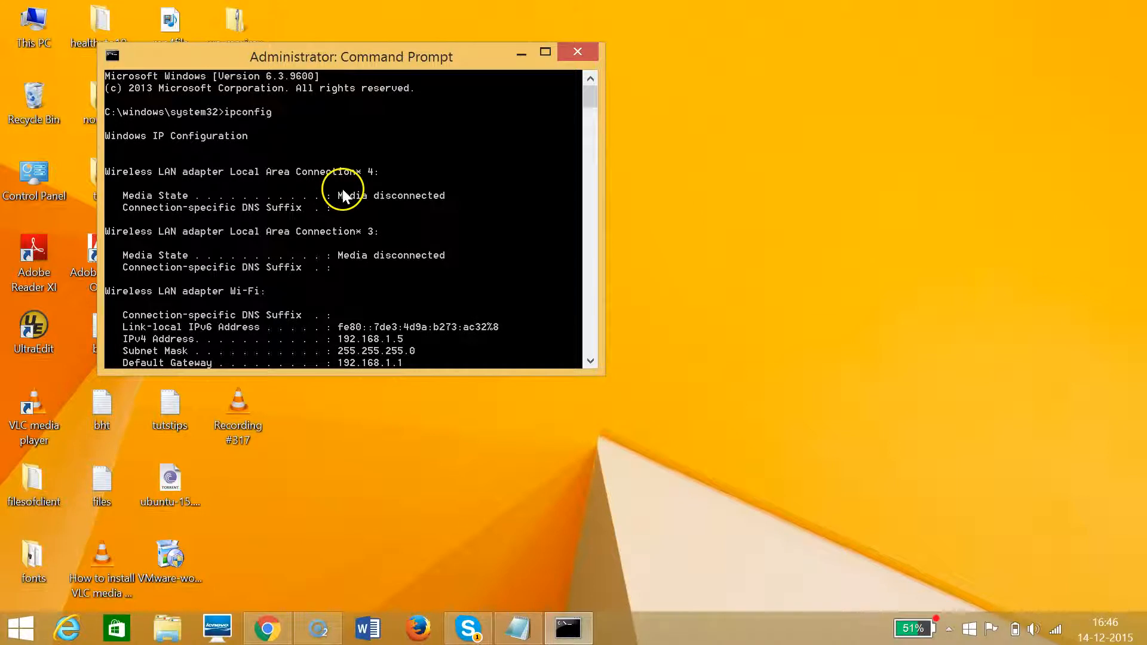
pyautogui.moveTo(154, 304)
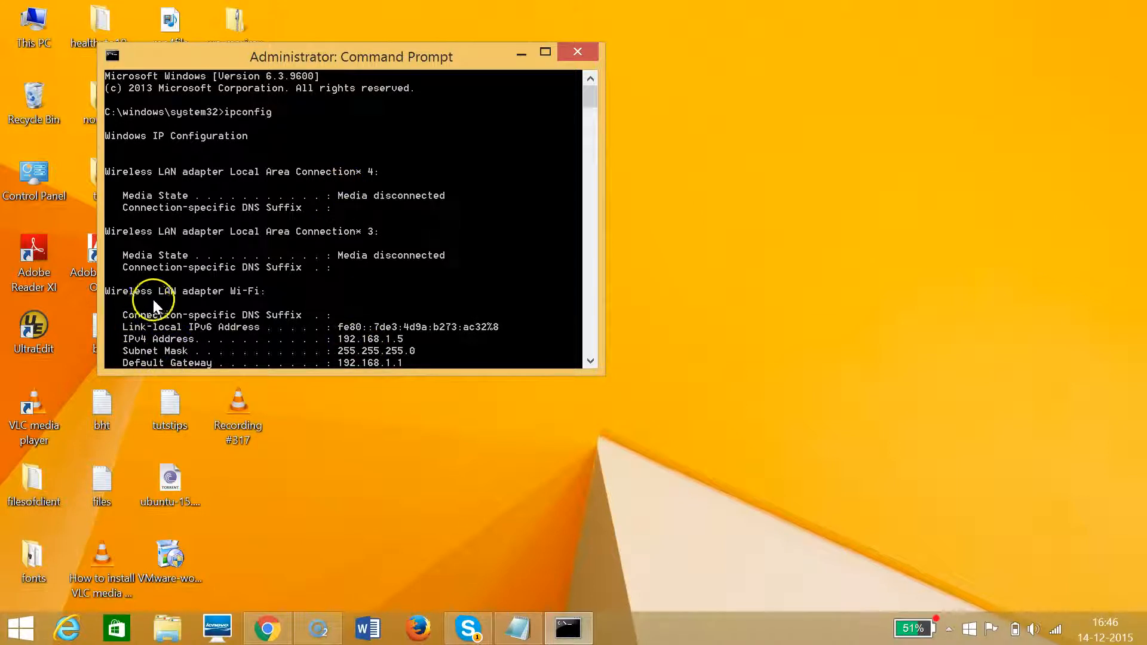
pyautogui.moveTo(155, 341)
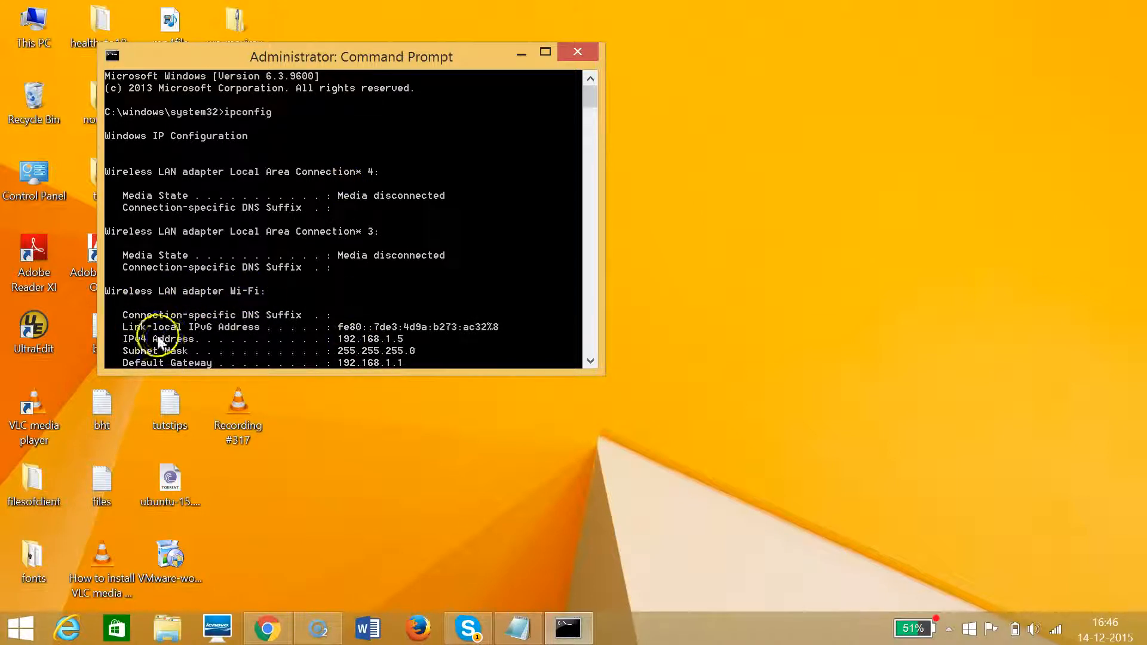
pyautogui.moveTo(351, 347)
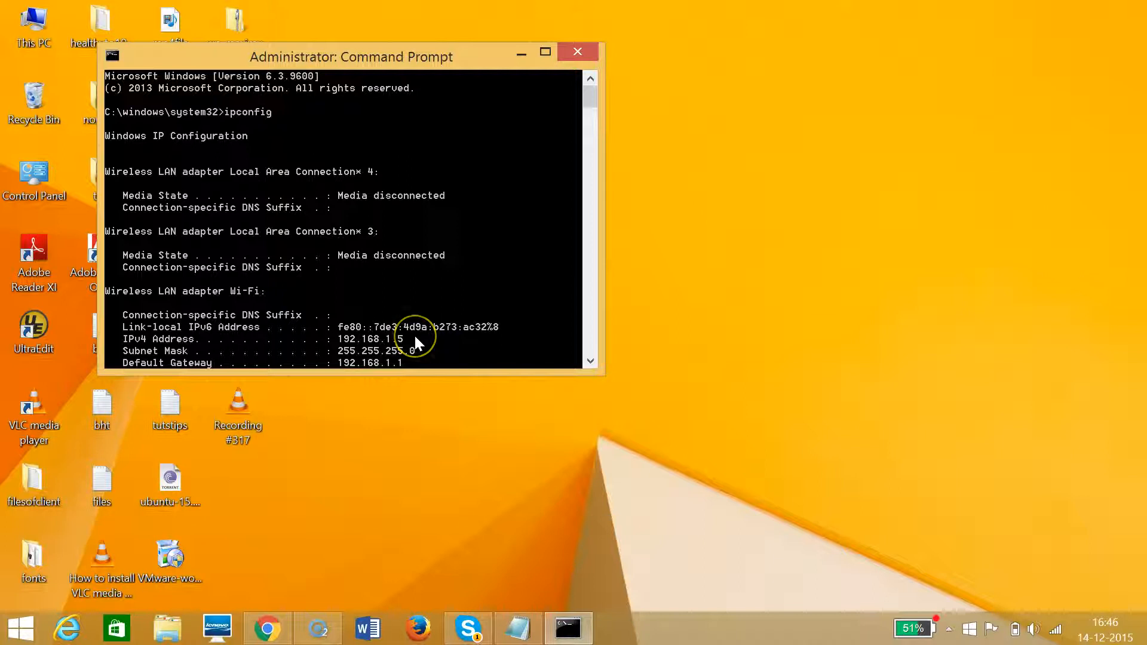
pyautogui.moveTo(363, 343)
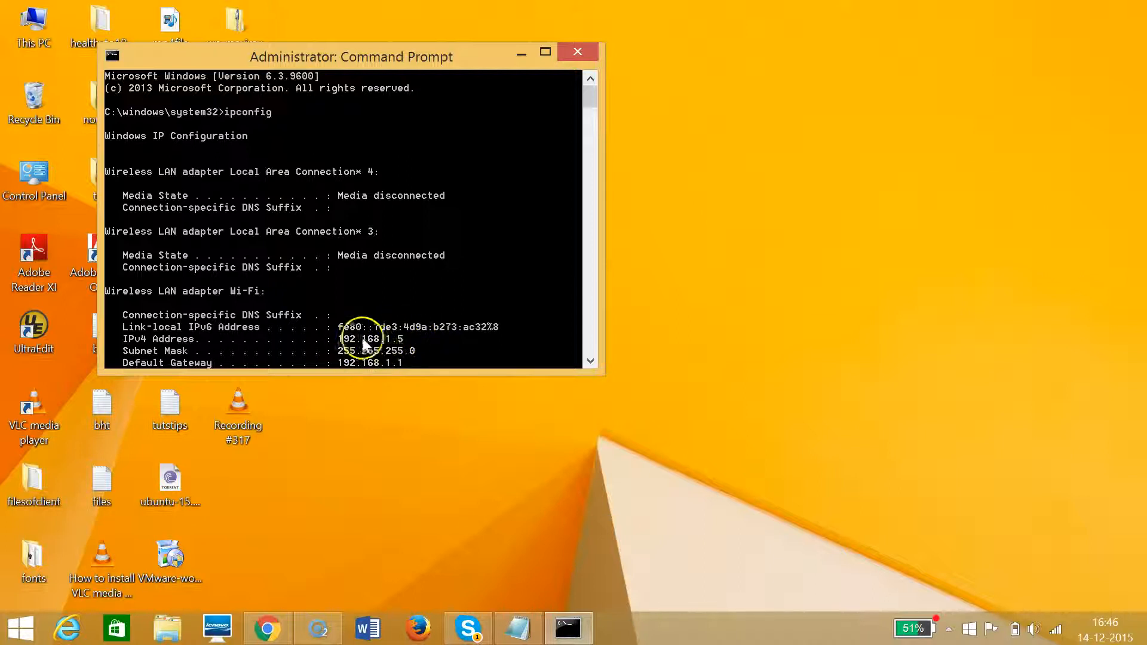
pyautogui.moveTo(472, 346)
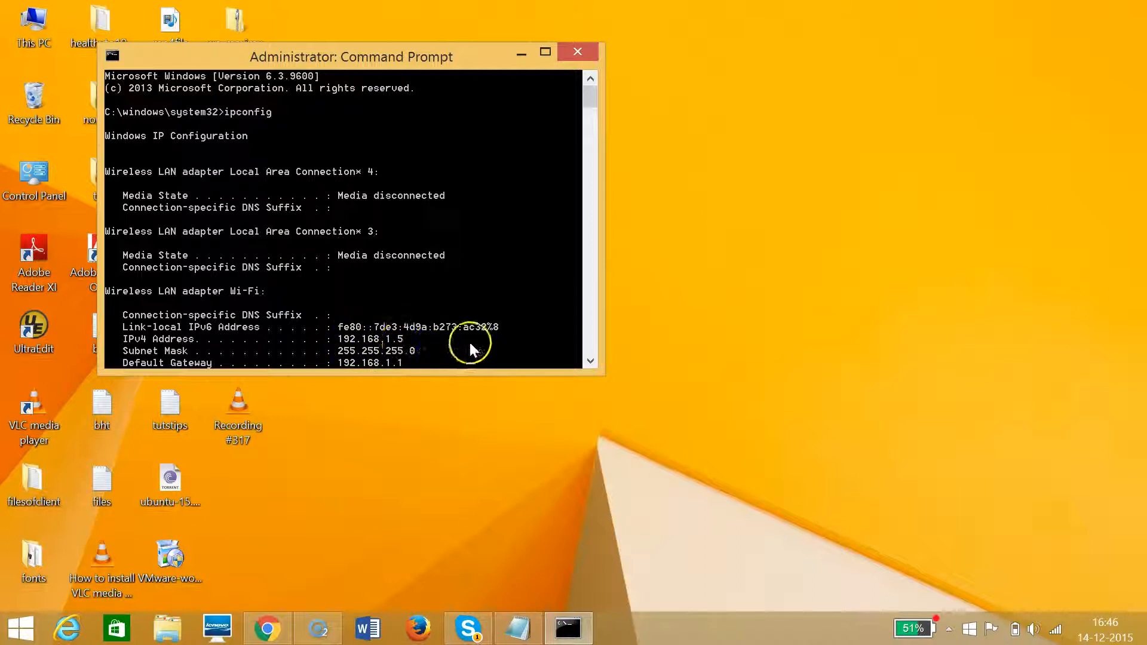
pyautogui.moveTo(512, 269)
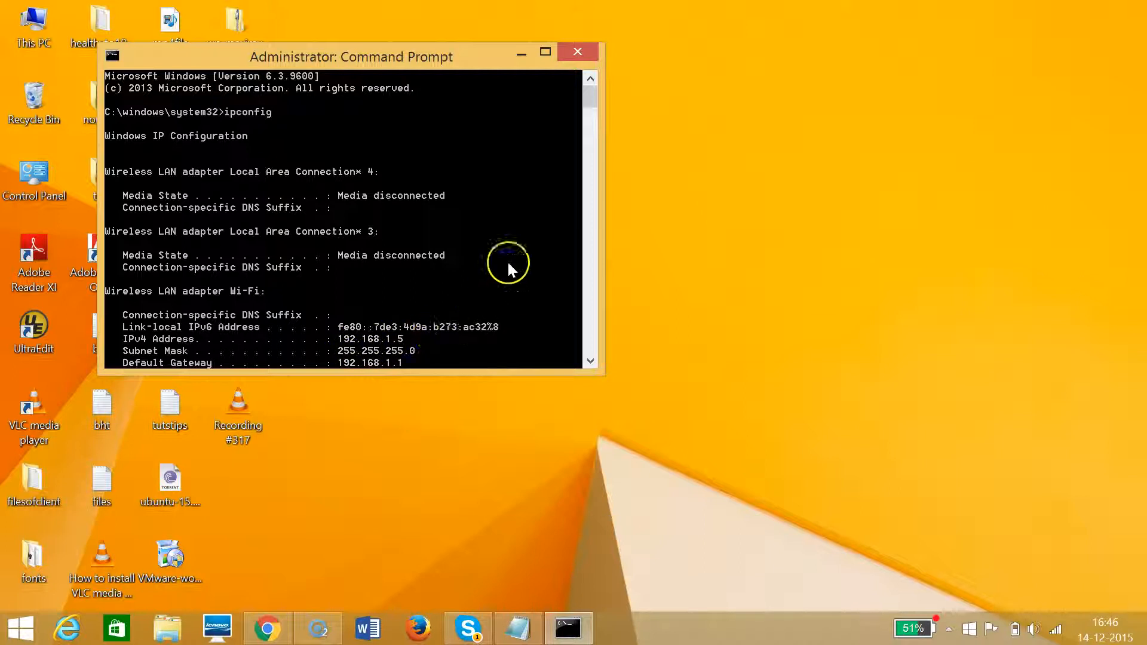
pyautogui.moveTo(521, 56)
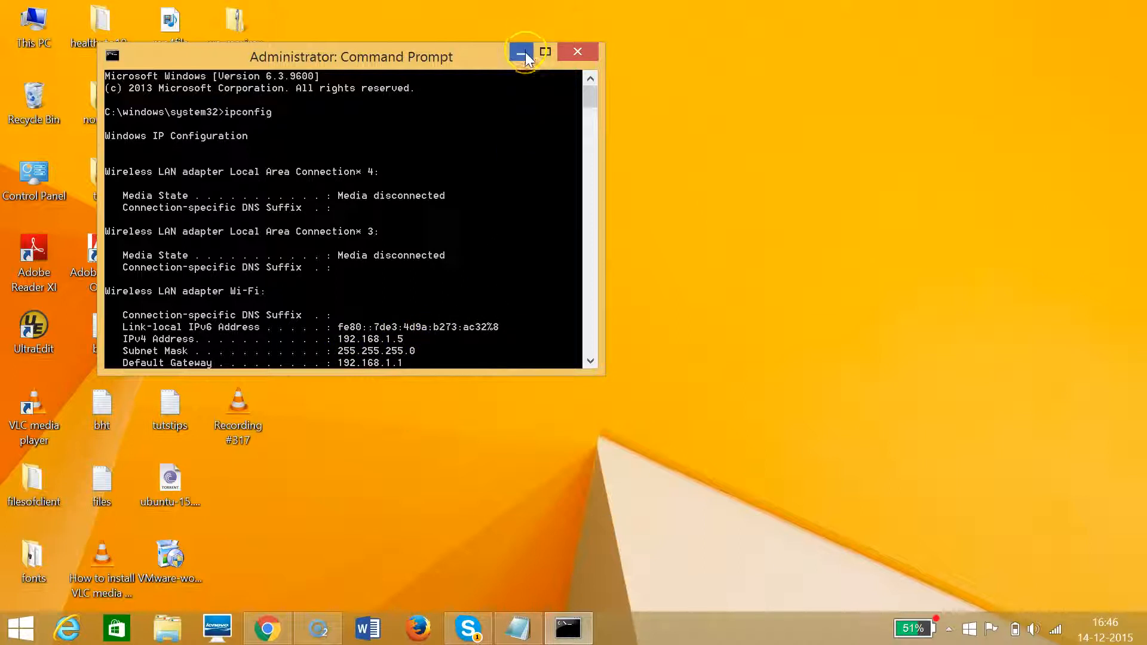
pyautogui.click(521, 57)
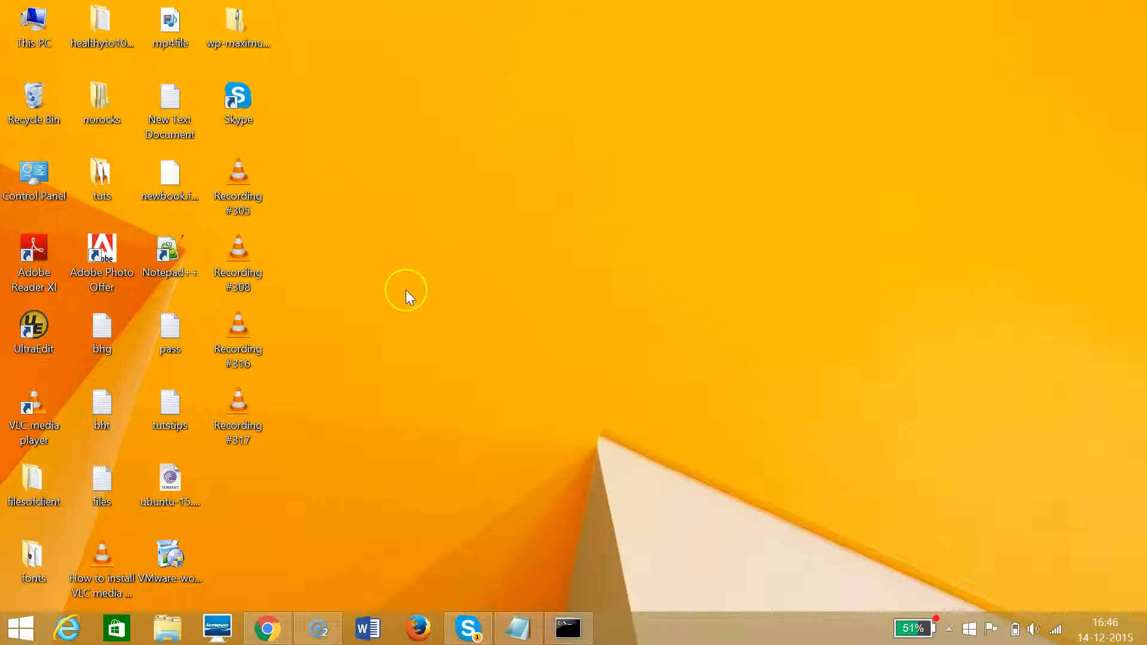
pyautogui.moveTo(312, 438)
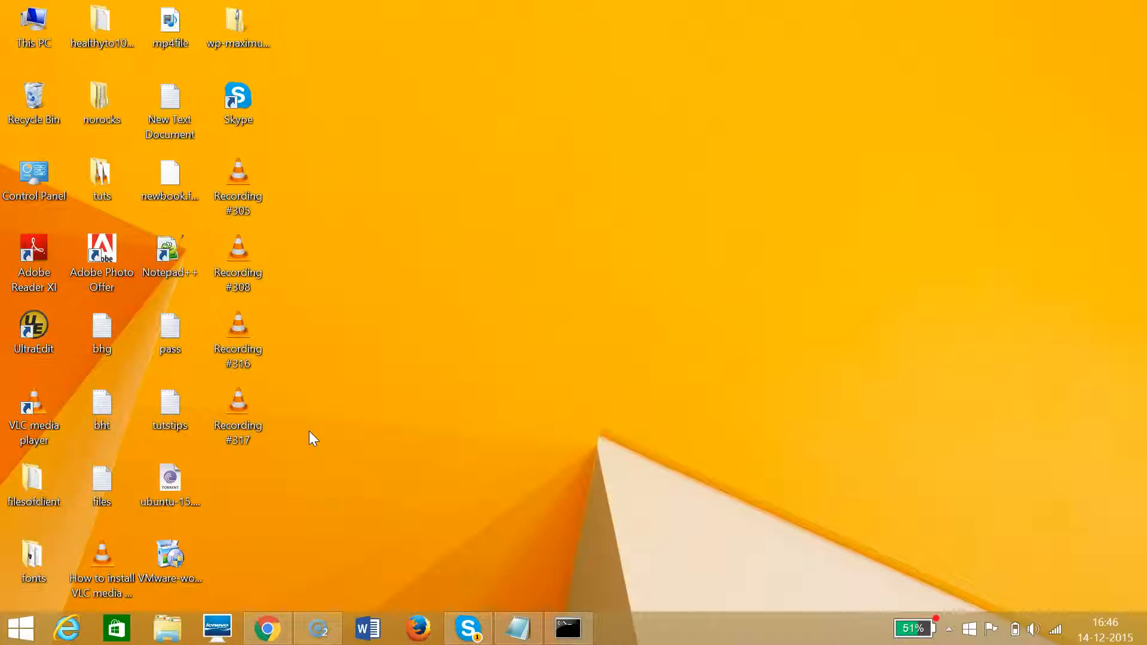
# - Bring up the Chrome window with the whatismyip.com tab from the taskbar
pyautogui.click(266, 627)
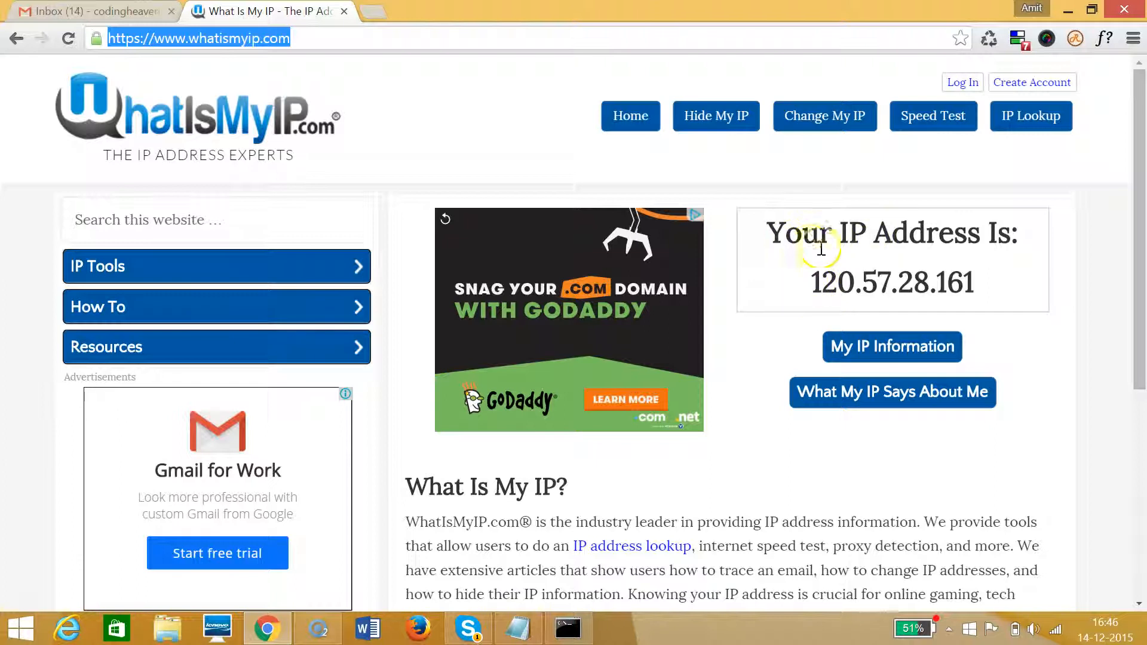
pyautogui.moveTo(604, 462)
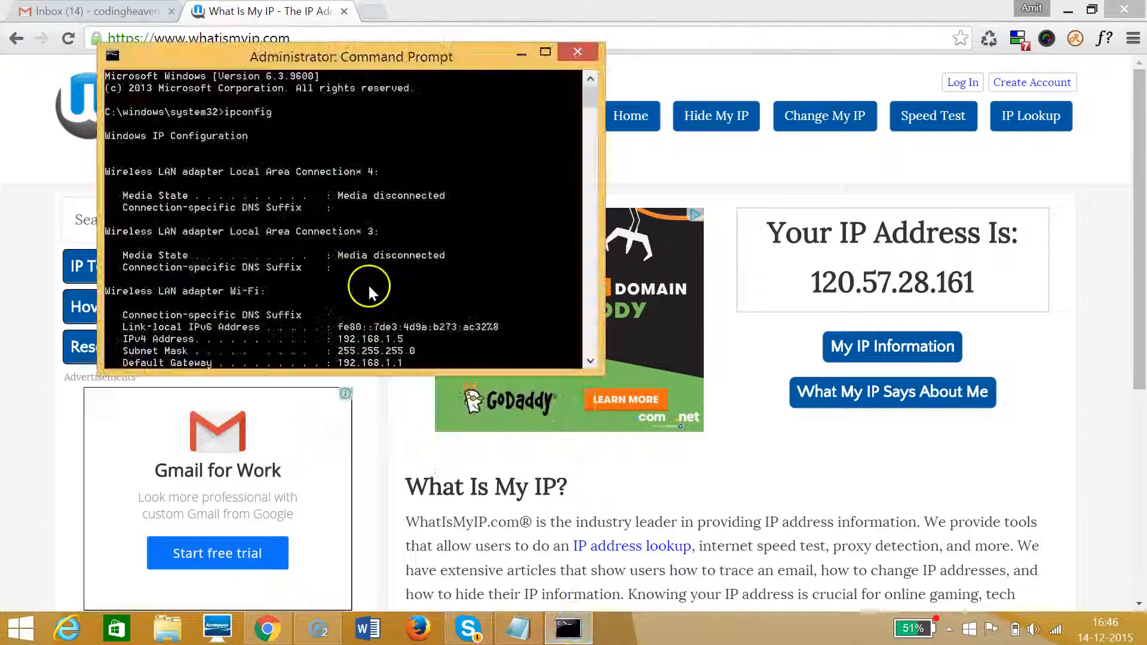
pyautogui.moveTo(262, 347)
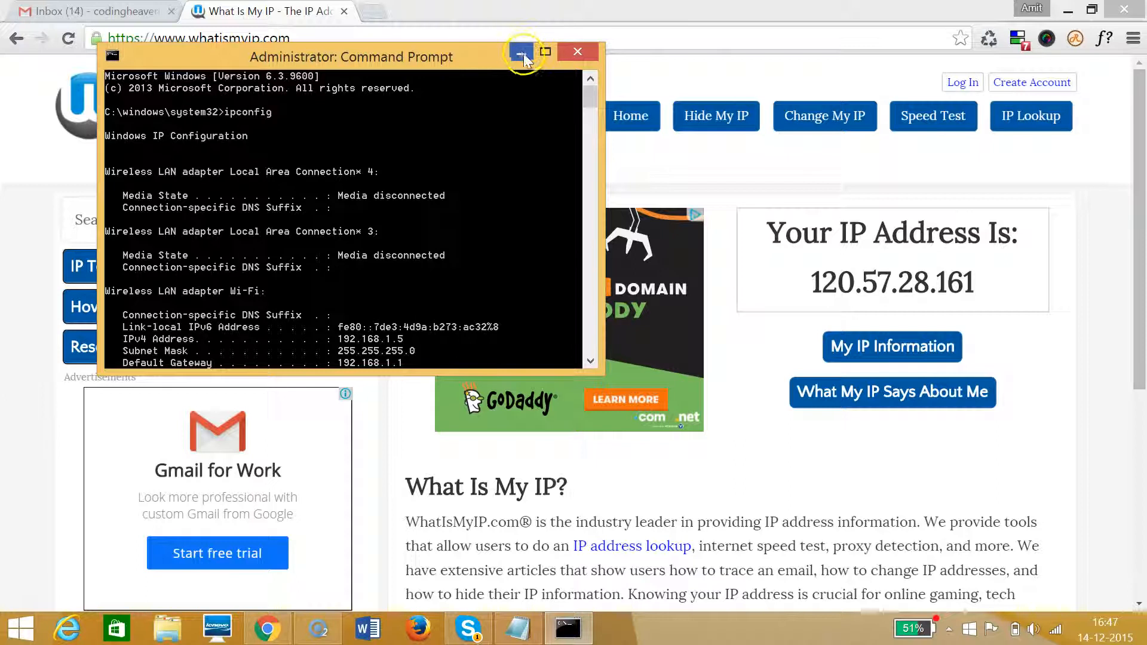
pyautogui.click(522, 57)
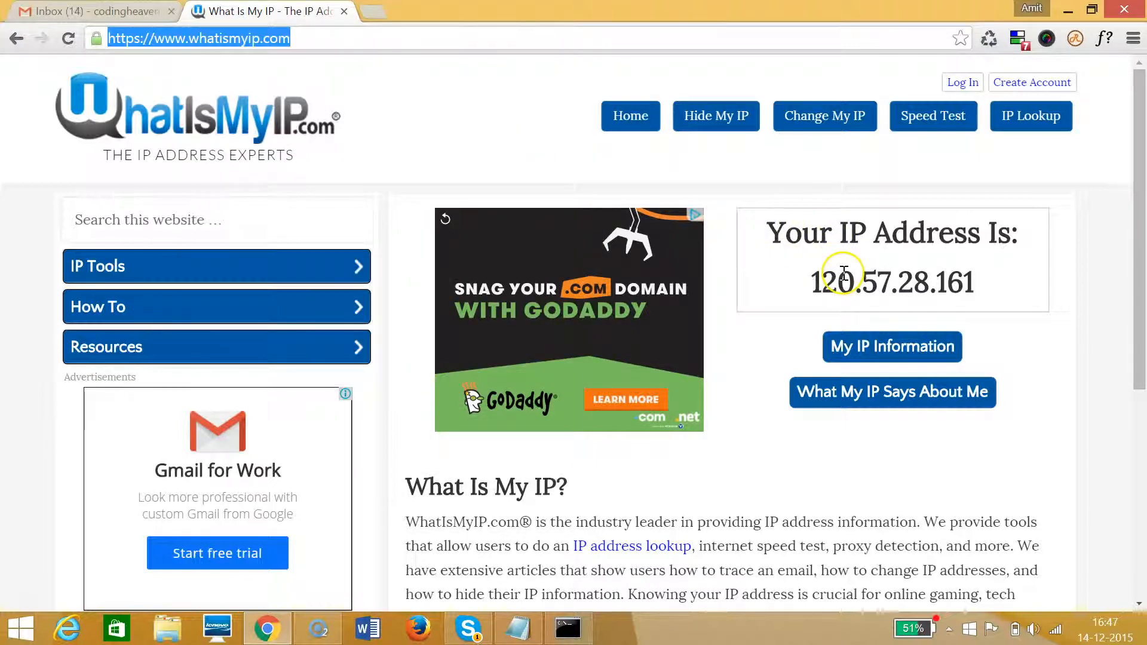
pyautogui.moveTo(973, 293)
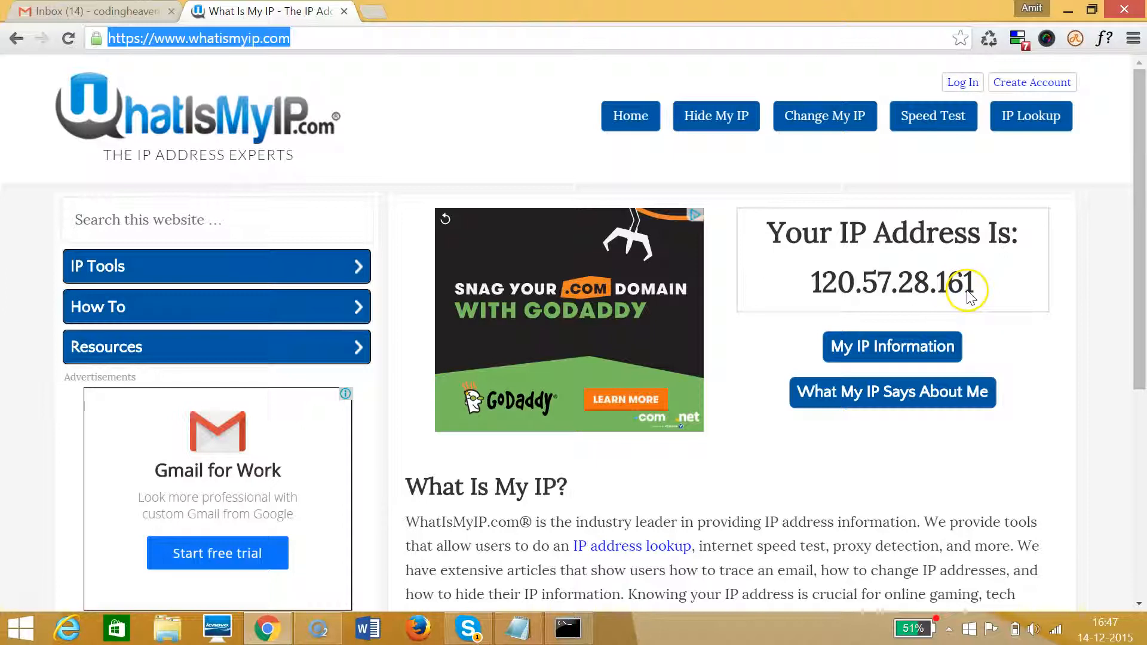
pyautogui.moveTo(863, 261)
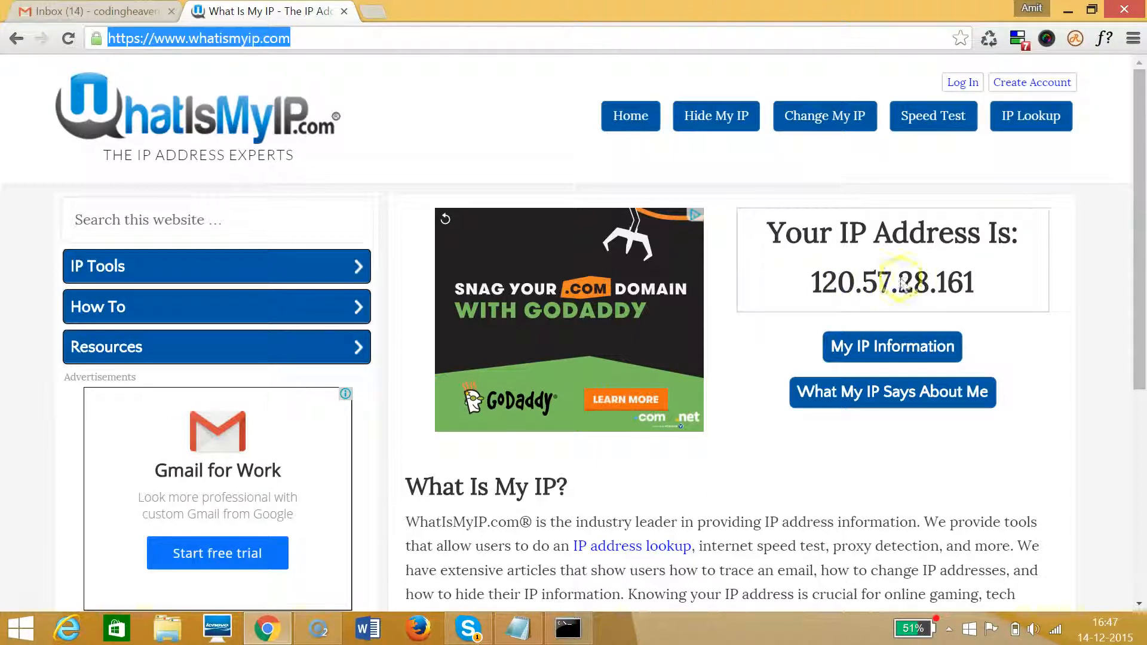
pyautogui.moveTo(532, 557)
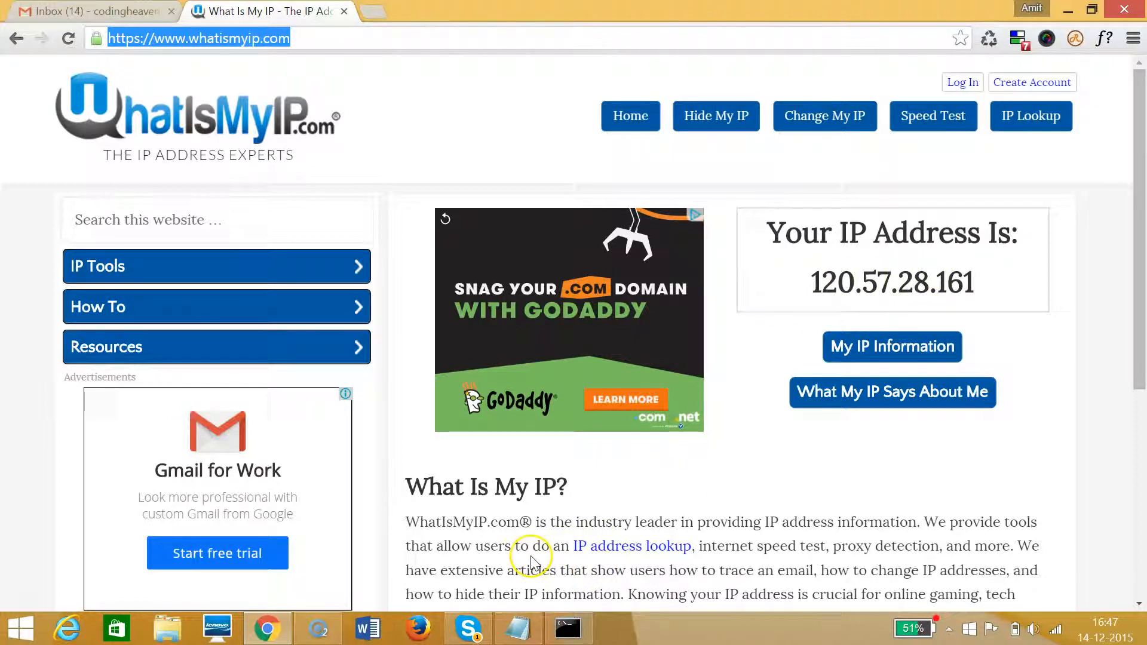
pyautogui.click(518, 627)
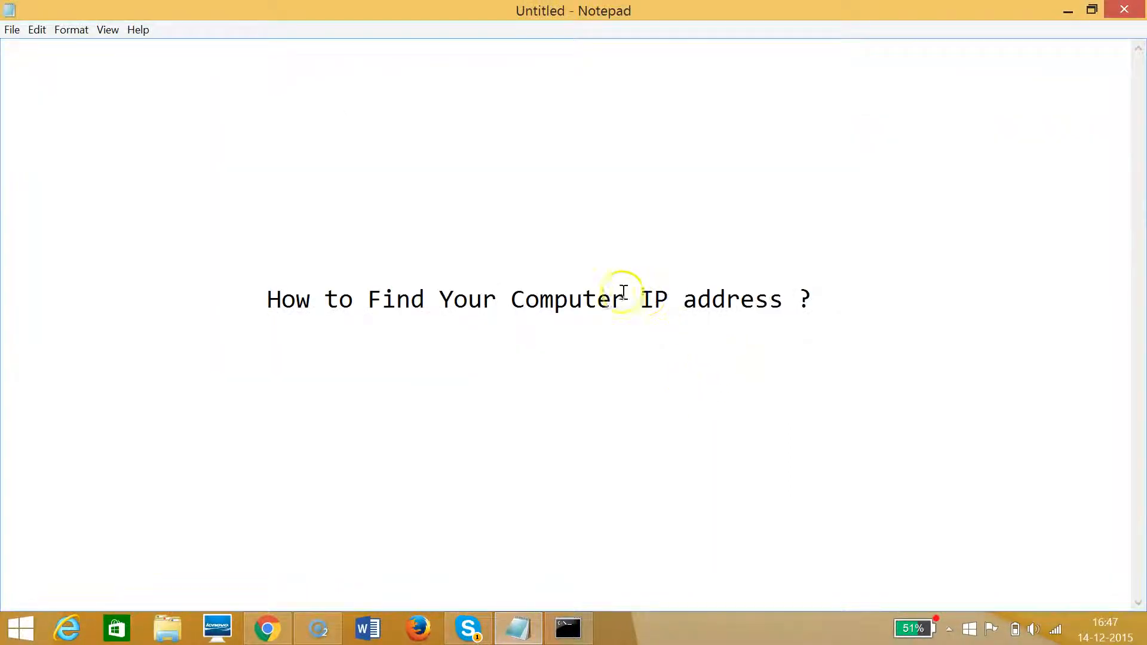
pyautogui.moveTo(494, 446)
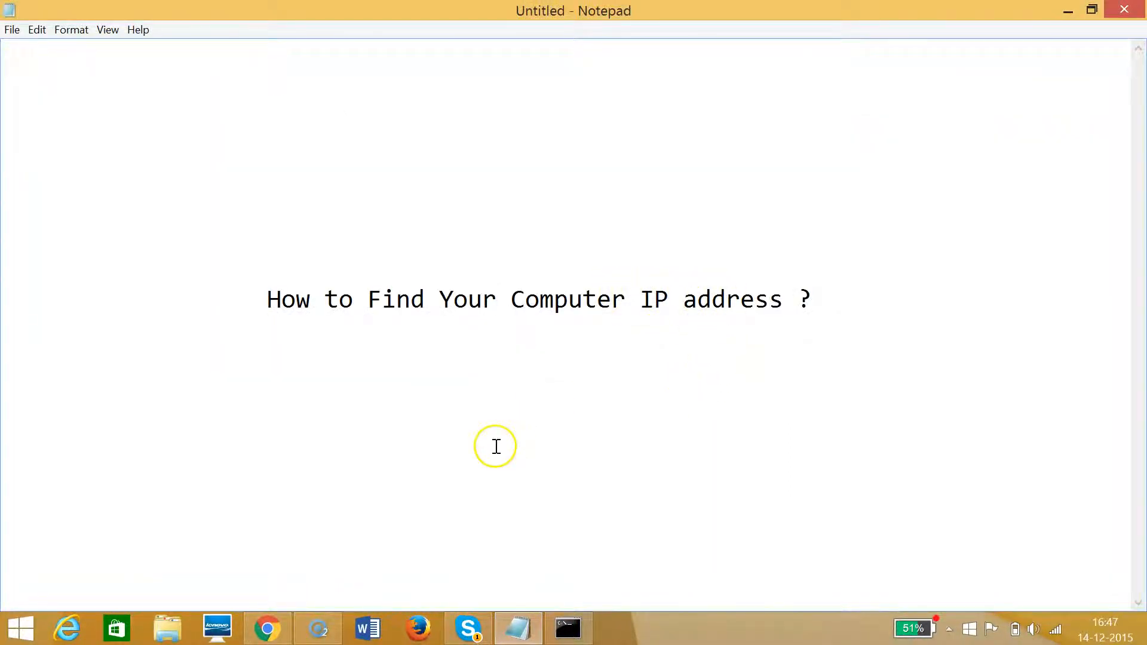
pyautogui.click(497, 299)
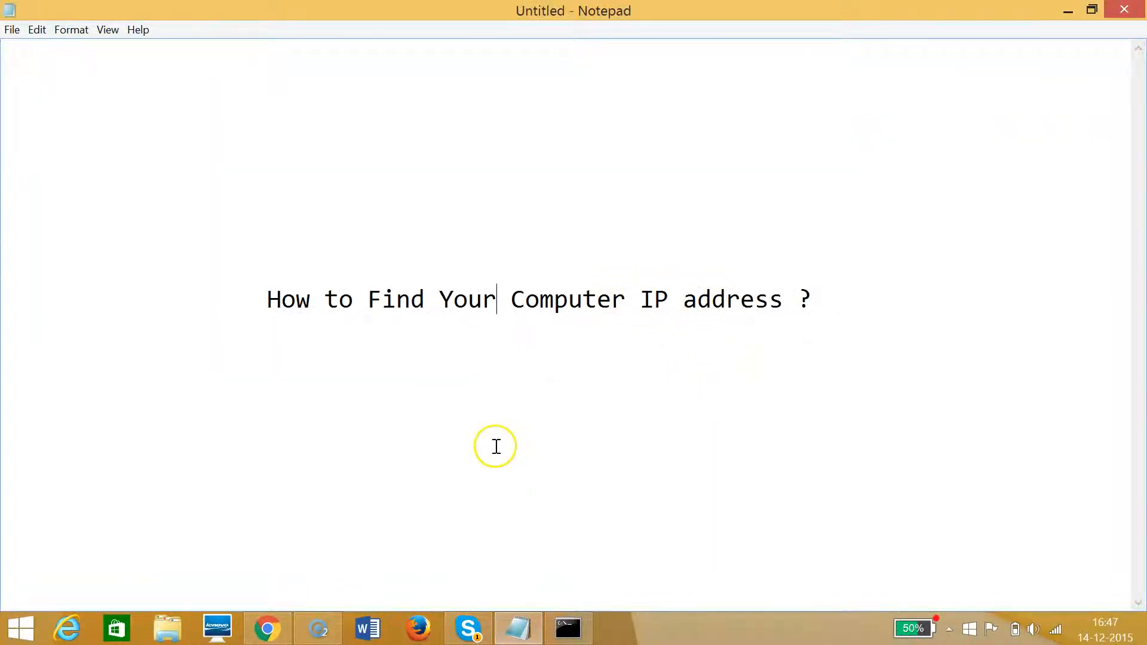